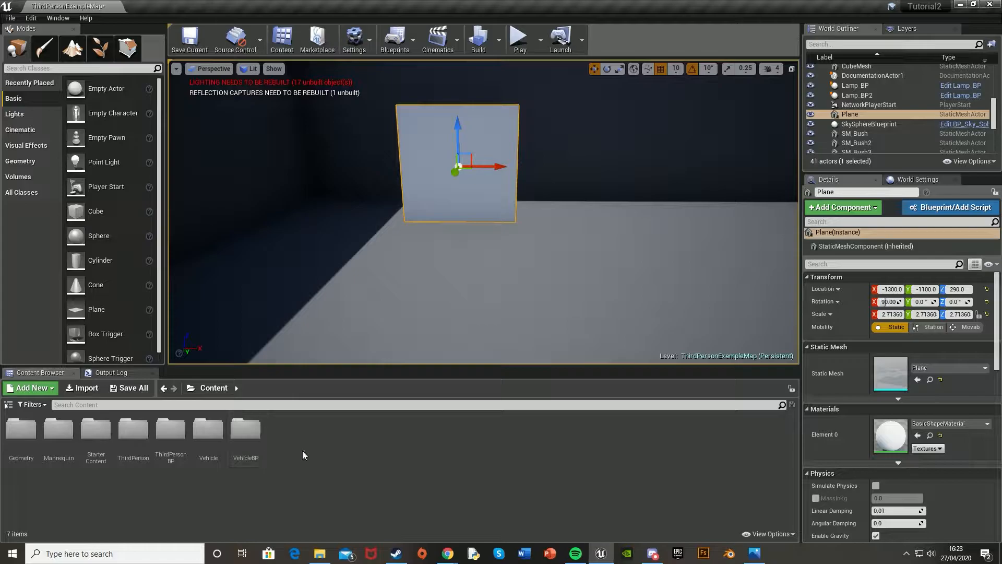
Step: Create a new Material asset named Glass_MAT in the Content folder and open it
click(30, 388)
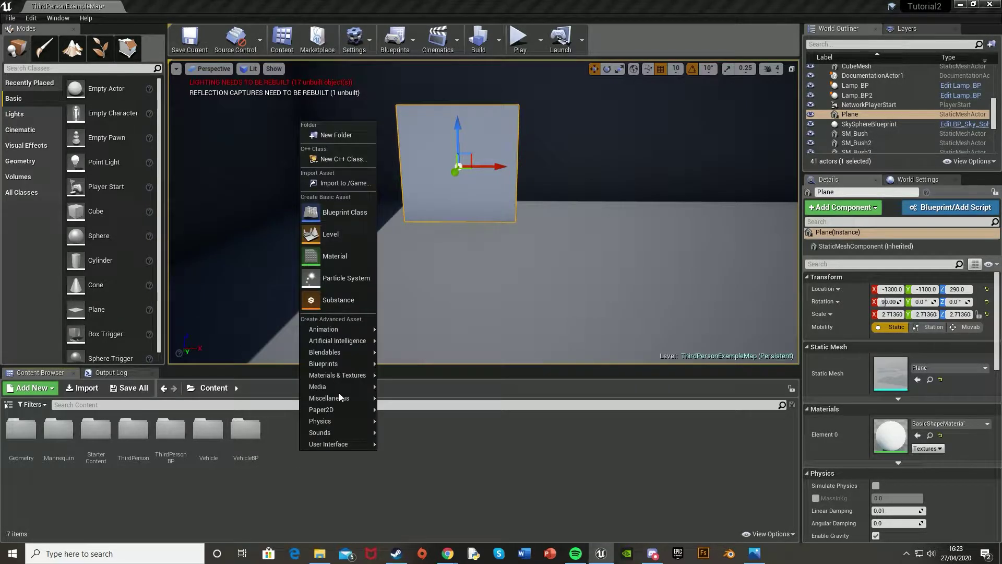
click(334, 256)
text(lass_MAT)
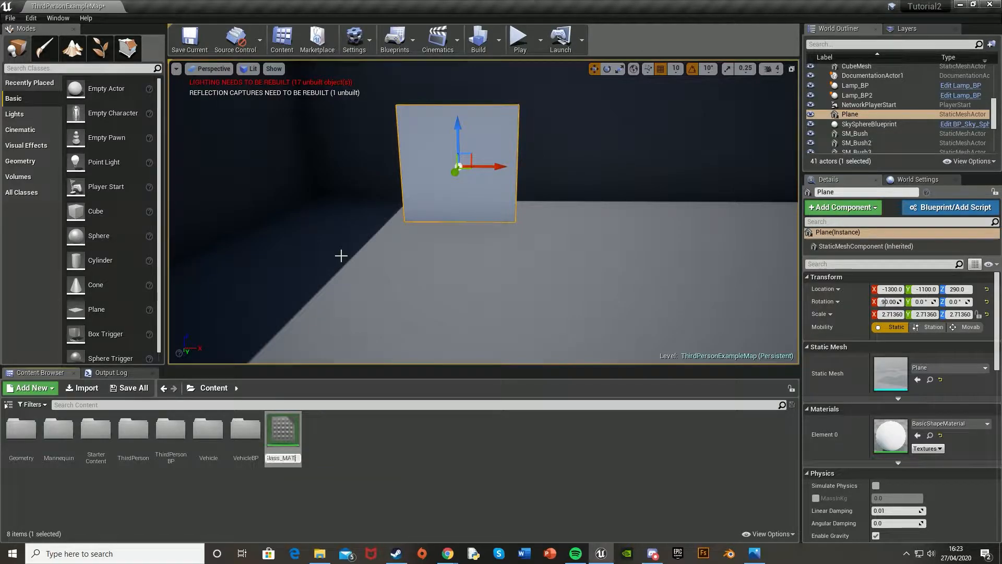
double_click(282, 428)
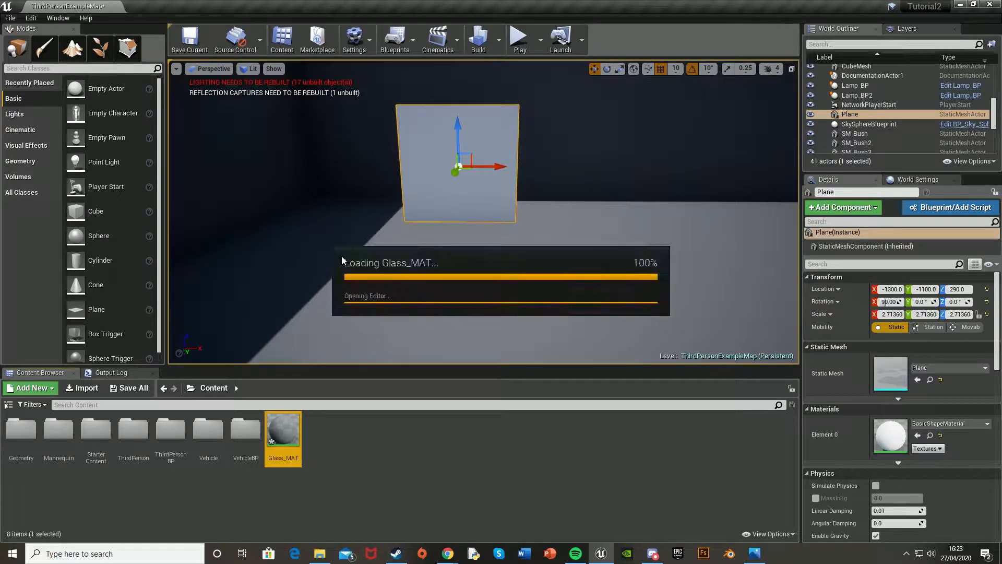
Step: Add a Constant4Vector and expand its R, G, B, A values for the dark purple Base Color
double_click(283, 428)
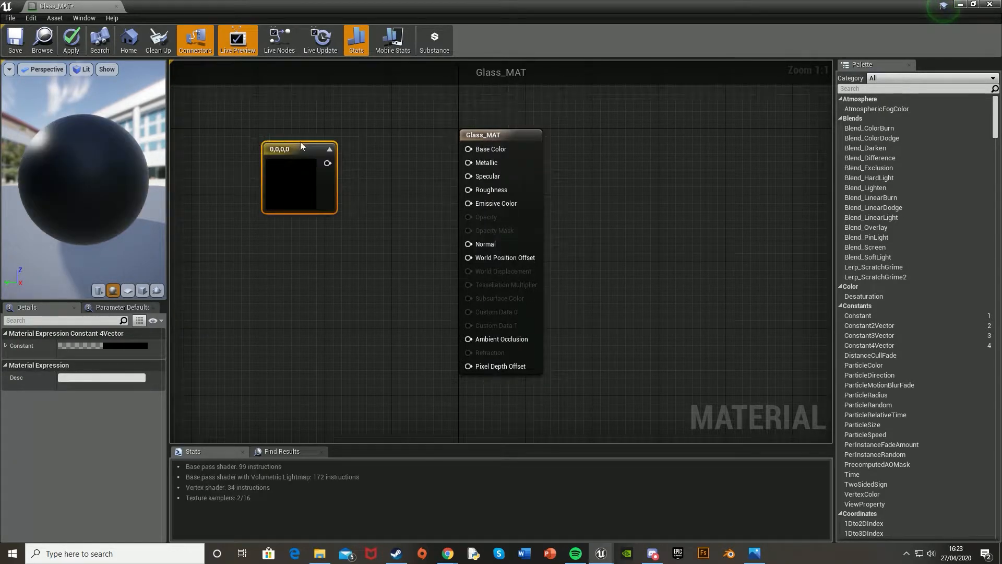
click(6, 346)
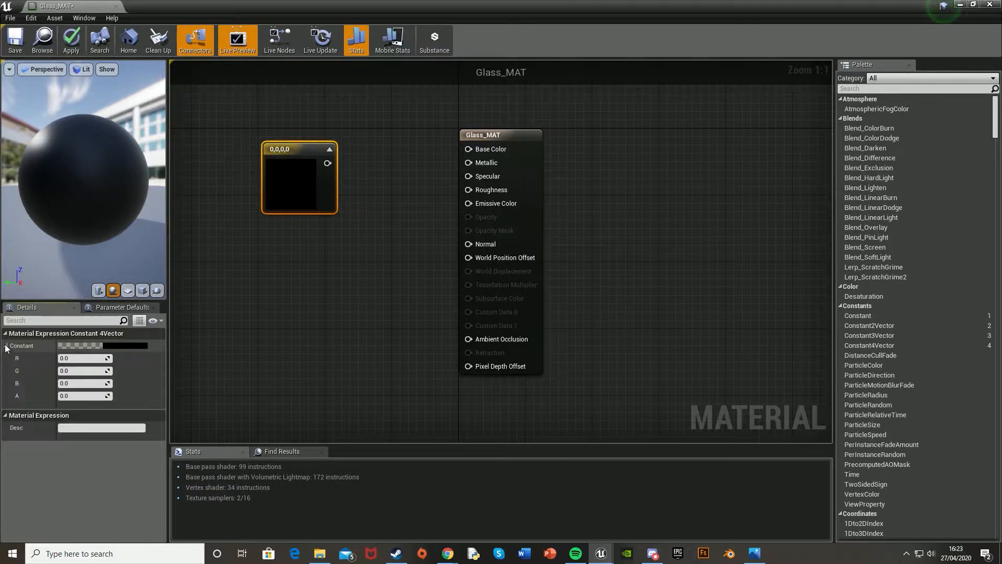
mouse_move(39, 365)
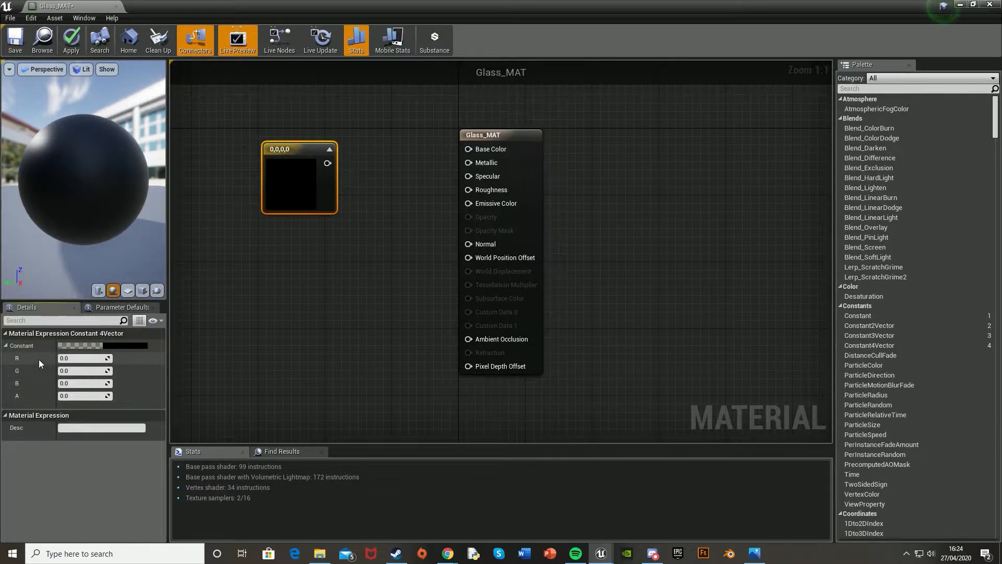
mouse_move(86, 410)
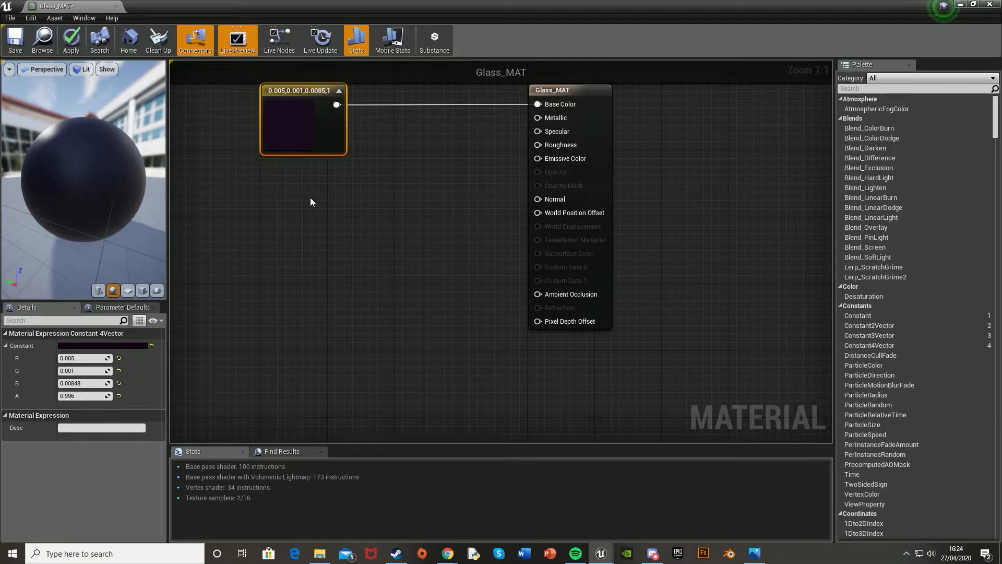
mouse_move(286, 195)
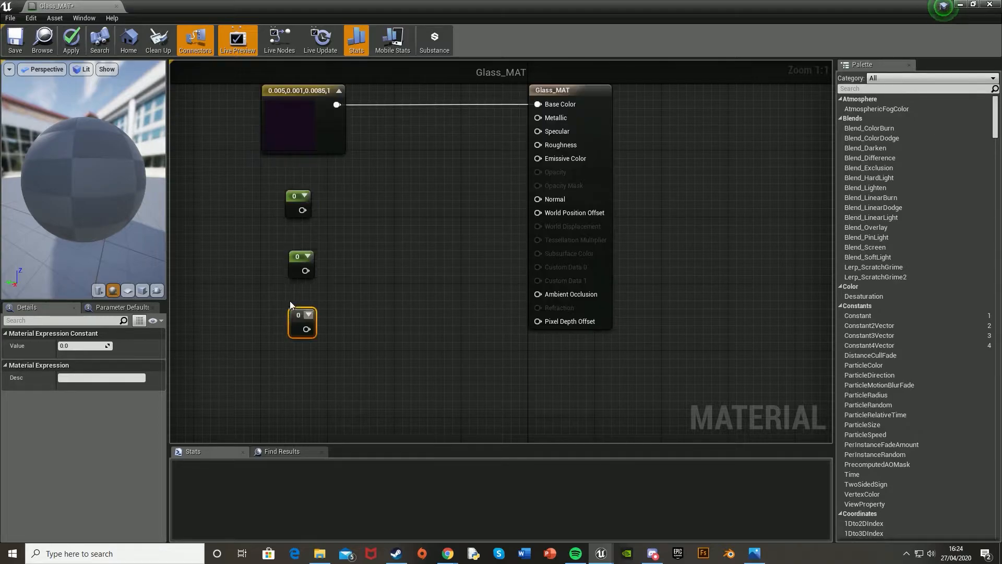
Step: Set three constants to 0.1, 26 and 0.1 for Metallic, Specular and Roughness
click(297, 196)
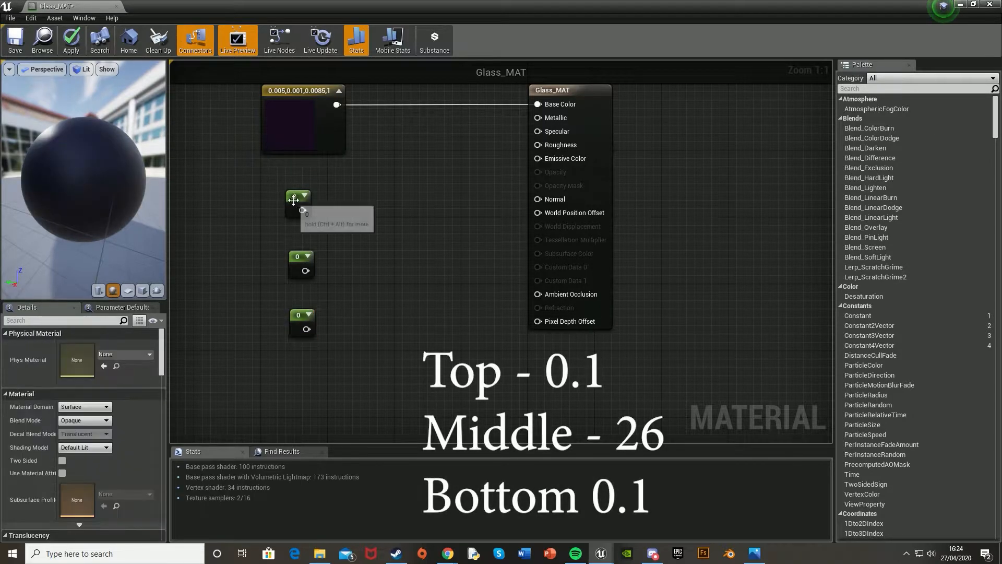
click(297, 196)
text(0.1)
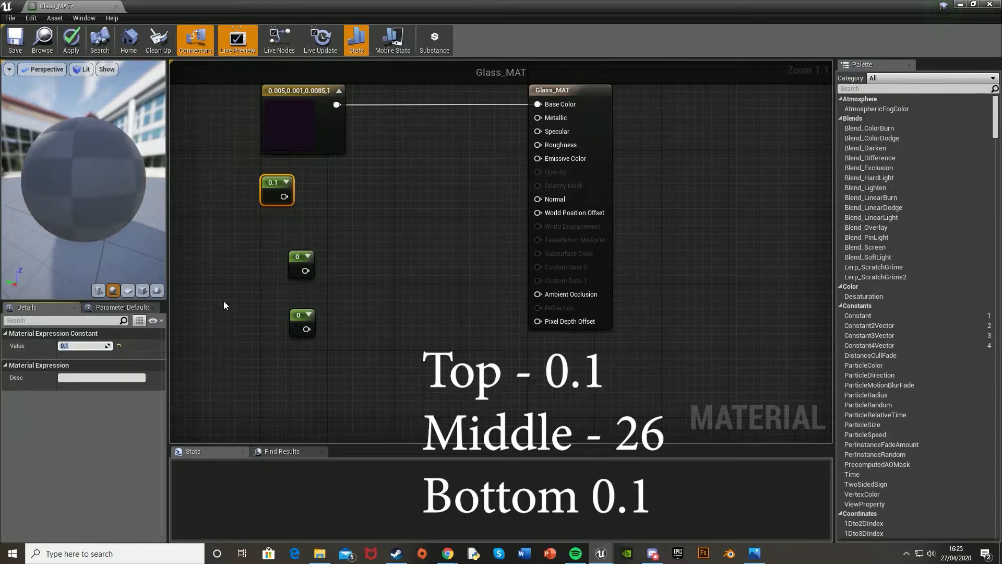
click(301, 264)
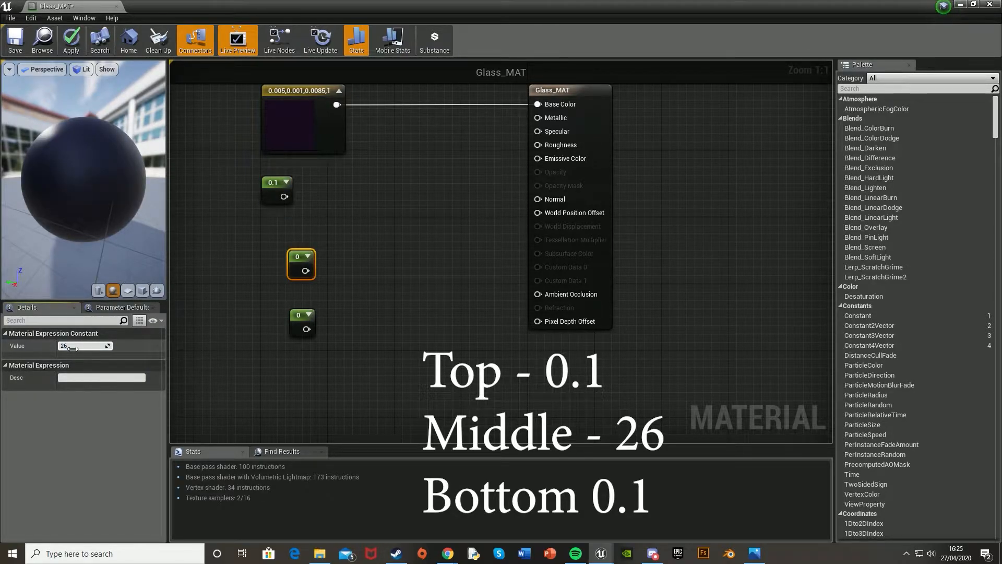
click(301, 319)
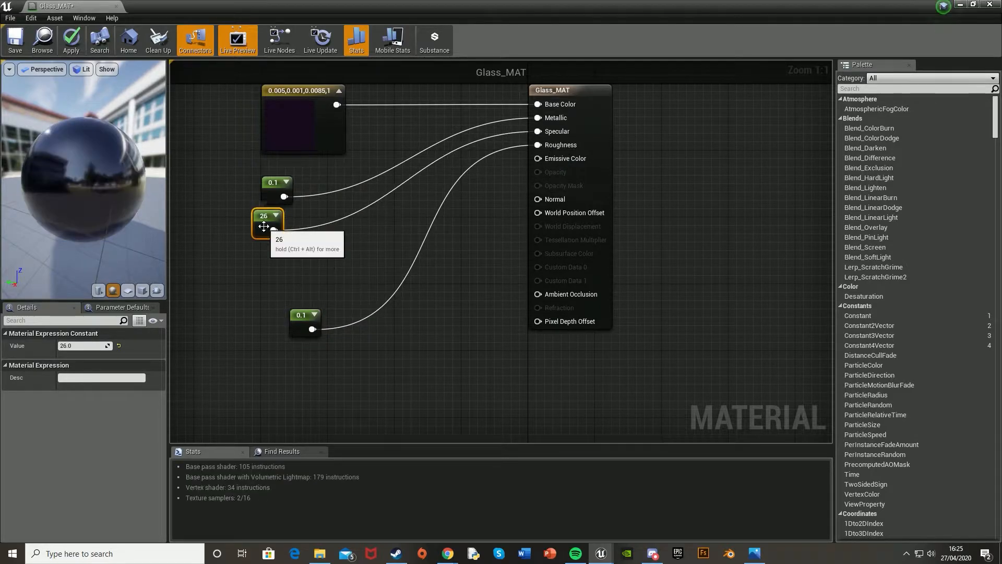
click(416, 383)
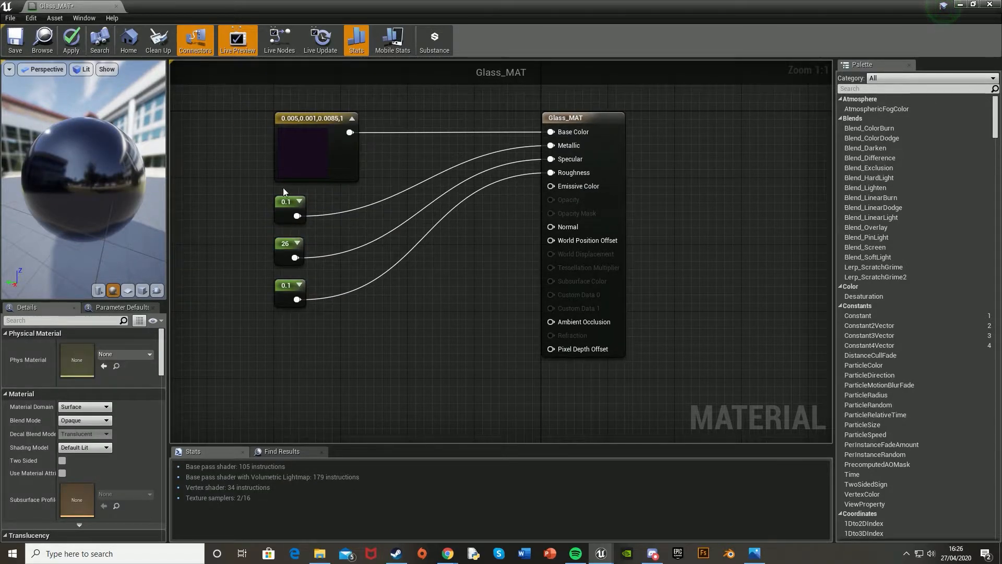
mouse_move(299, 150)
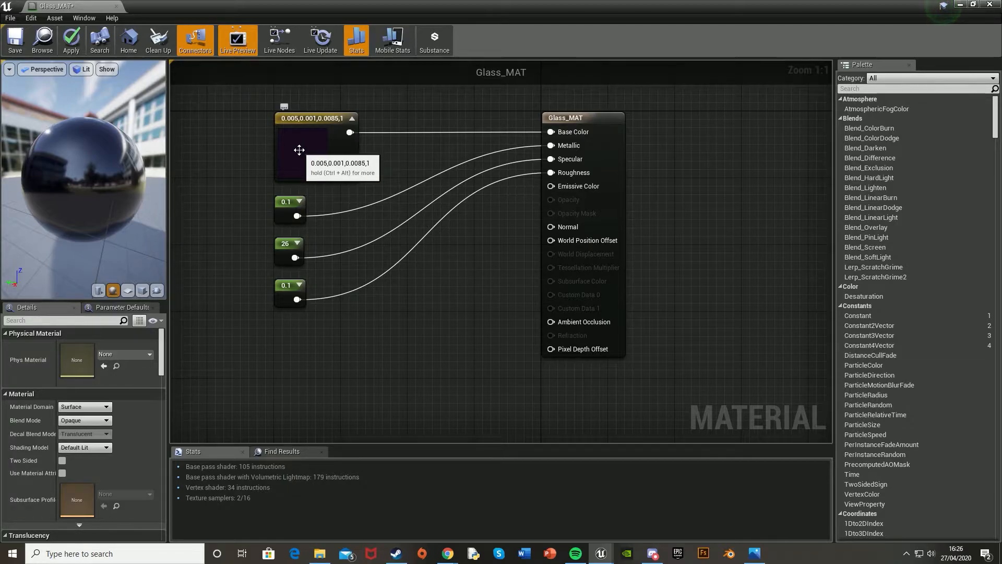
mouse_move(288, 190)
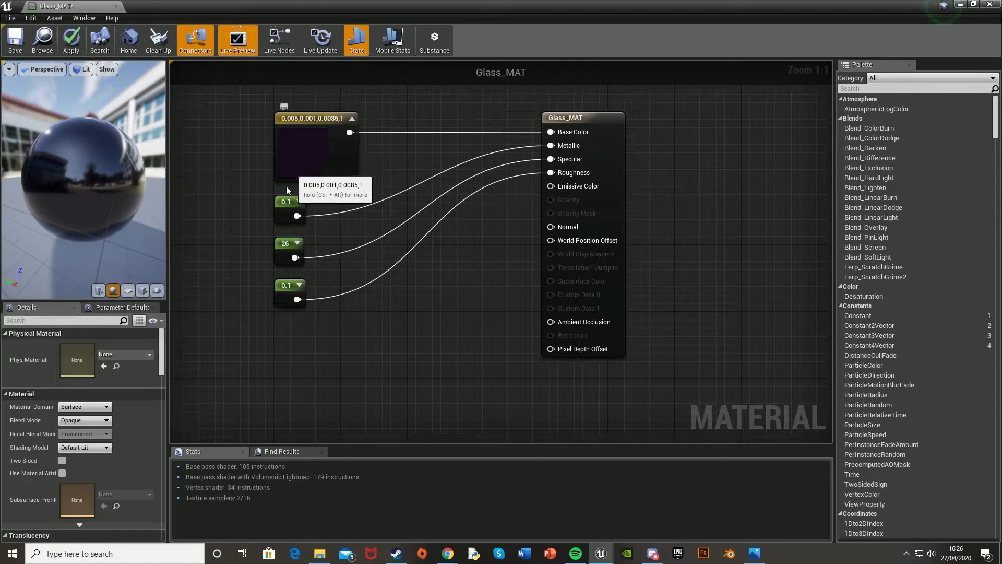
mouse_move(550, 151)
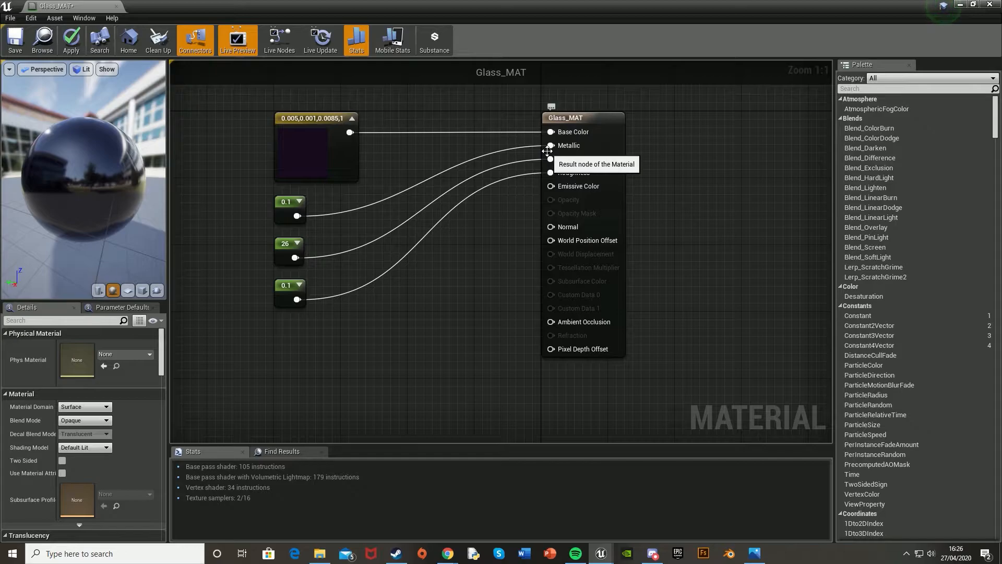
mouse_move(551, 159)
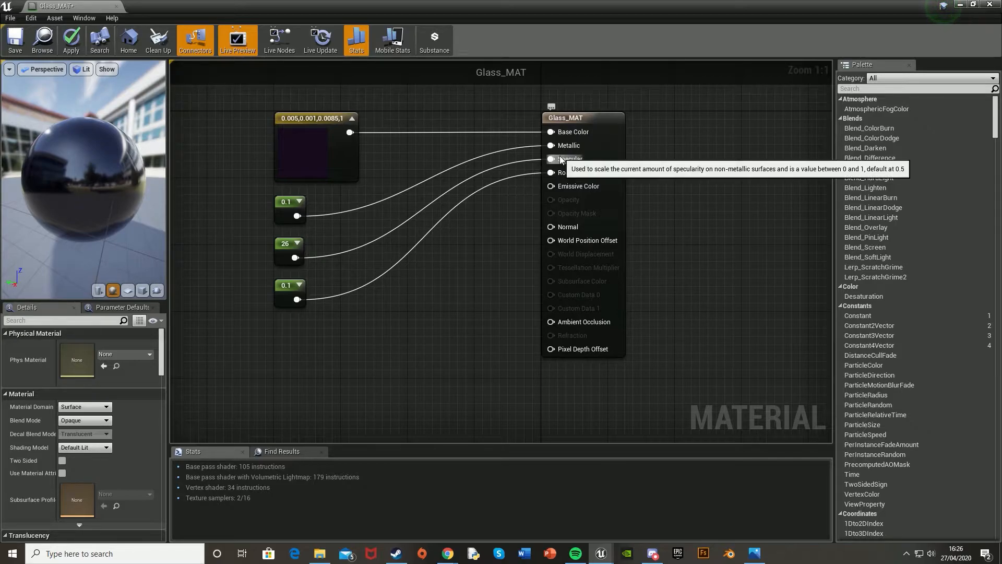
mouse_move(248, 285)
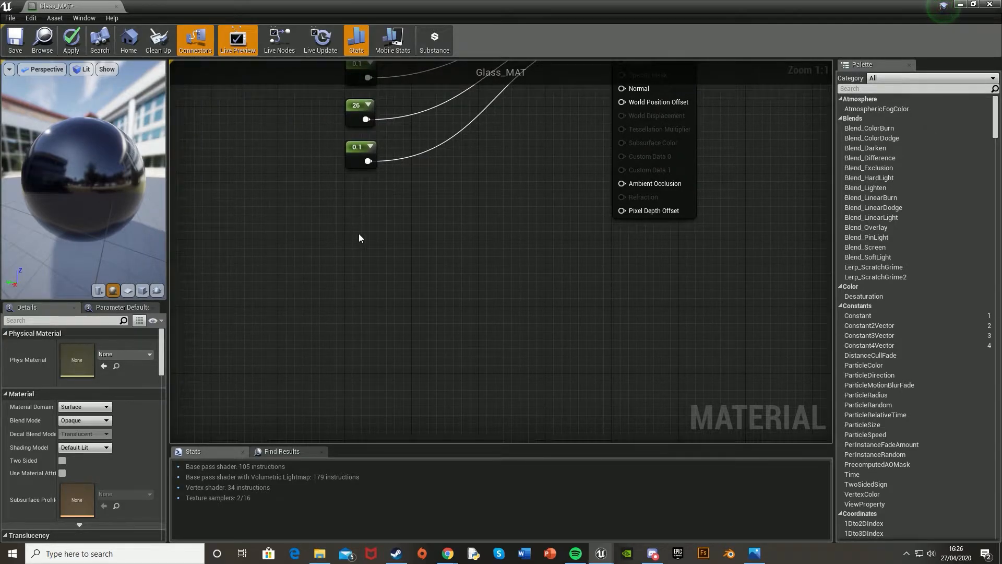
Step: Add four constants and enter their values 0.008, 0.9, 1.05 and 0.95
click(377, 242)
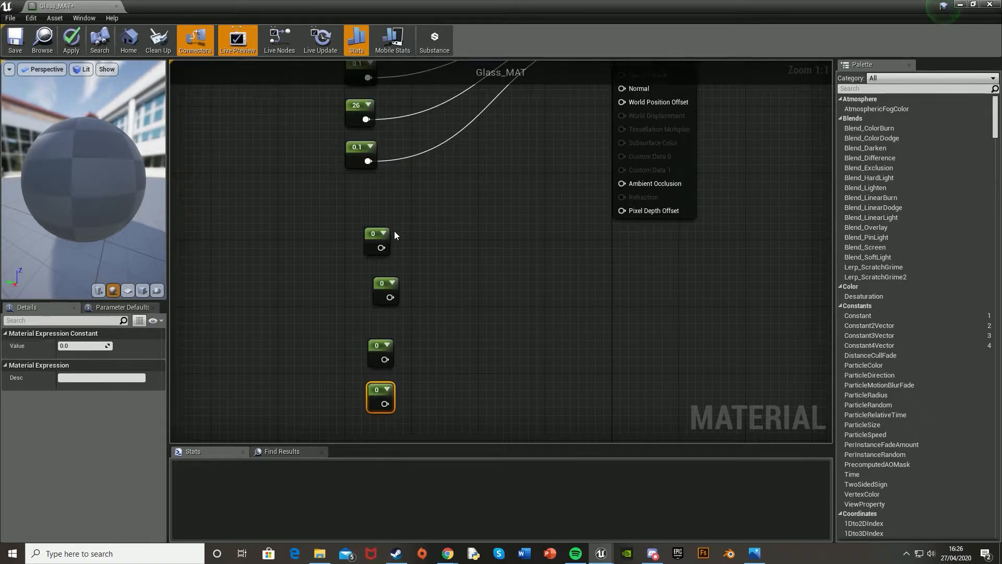
click(377, 240)
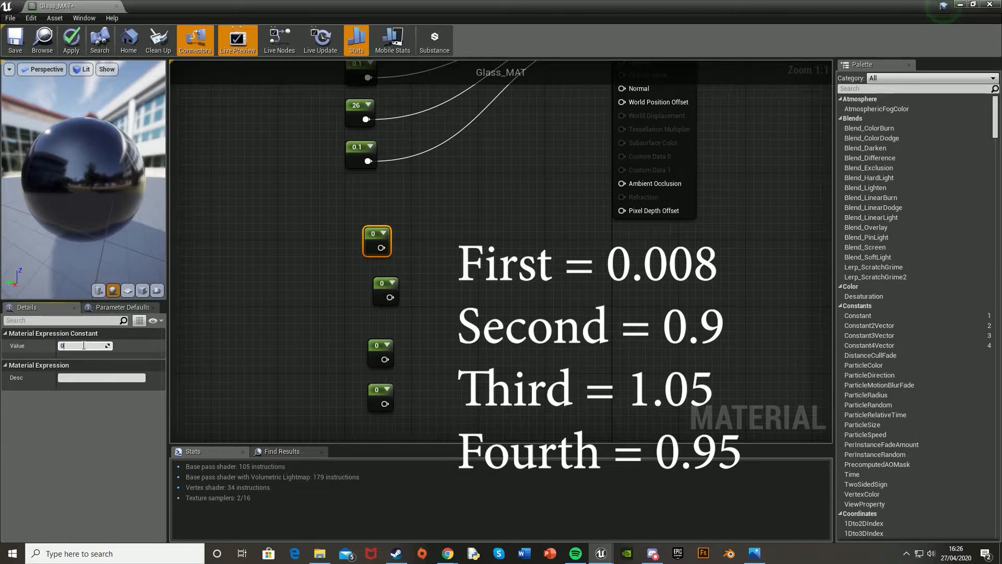
text(.00)
click(86, 345)
text(.9)
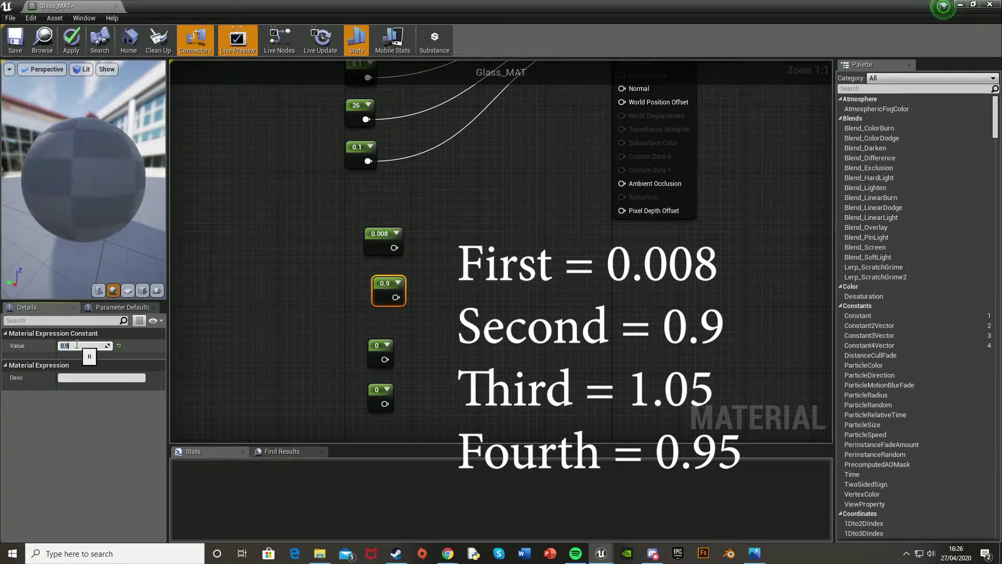
click(381, 353)
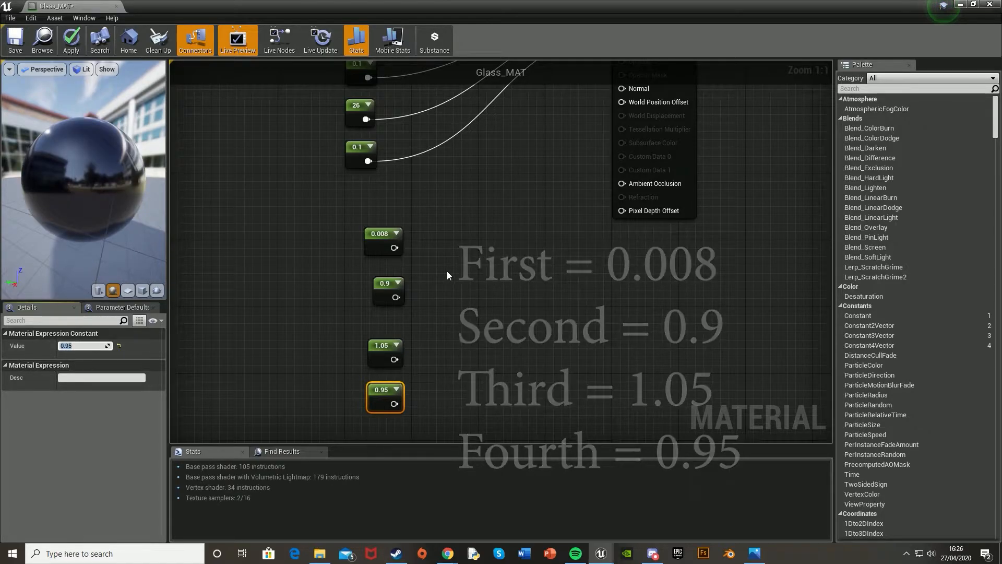
Step: Drive two Lerp alphas with a Fresnel_Function and add a 1.5 constant for refraction
click(474, 269)
text(frens)
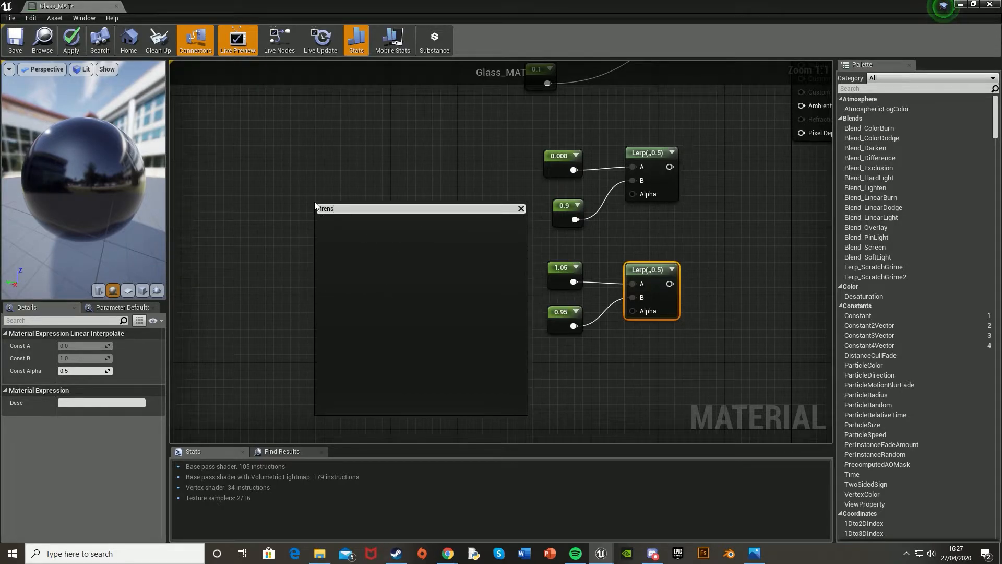
text(fres)
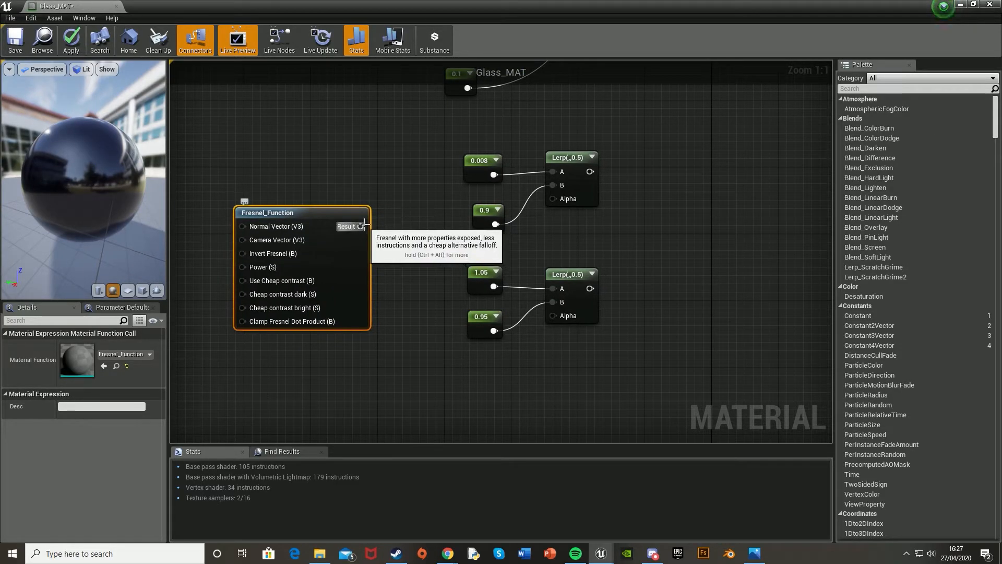
drag(361, 225, 485, 284)
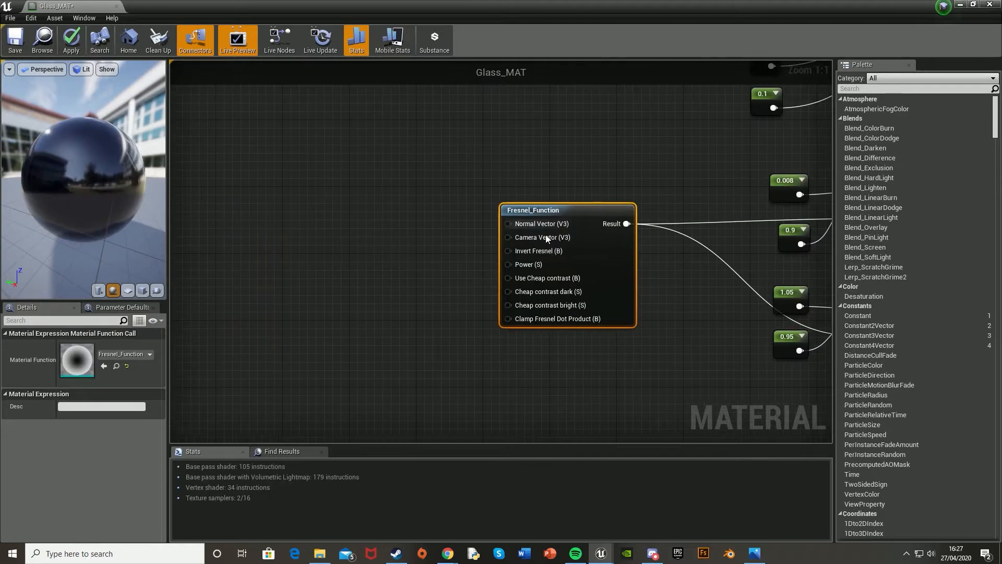
mouse_move(274, 264)
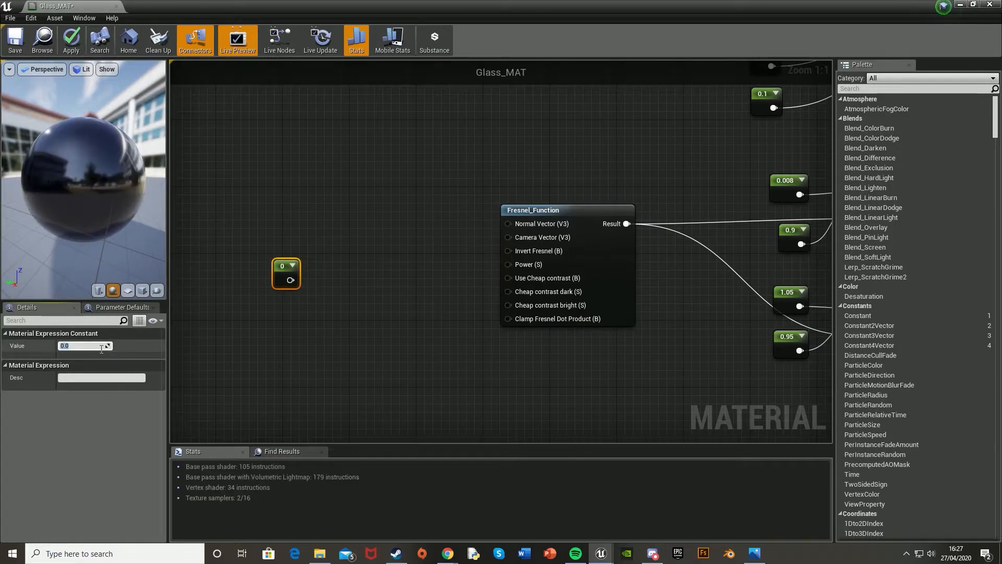
text(1.5)
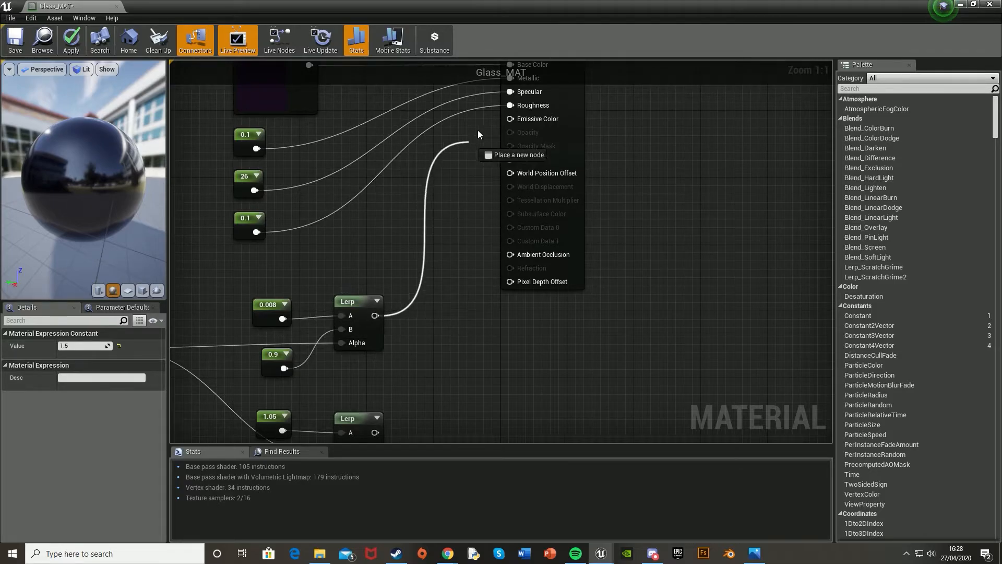
mouse_move(355, 250)
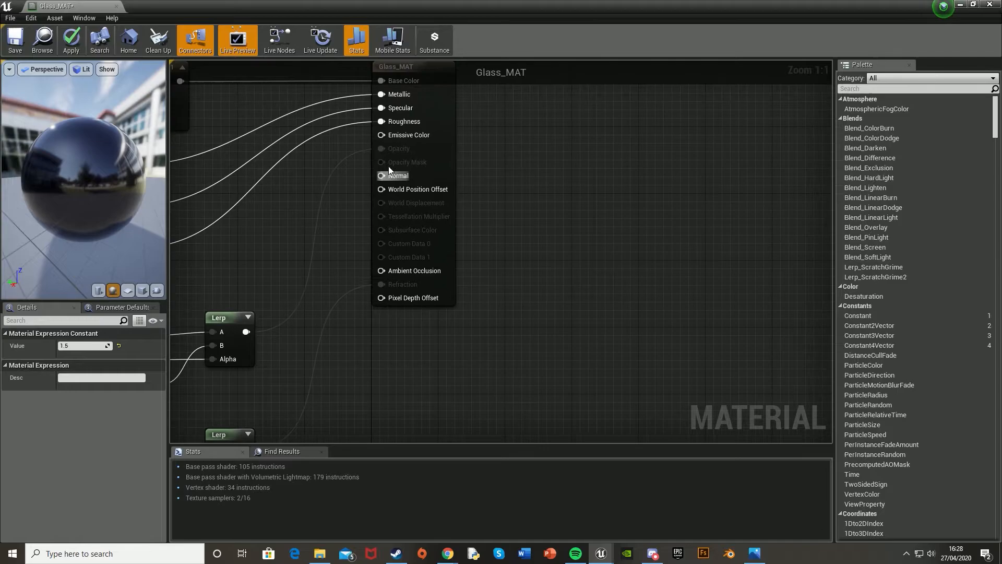
mouse_move(389, 276)
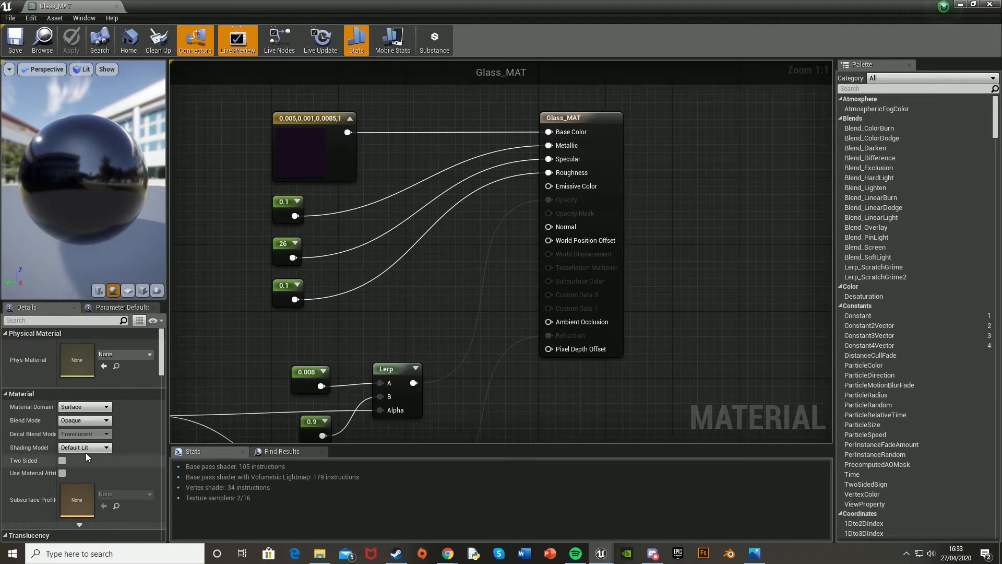
mouse_move(83, 420)
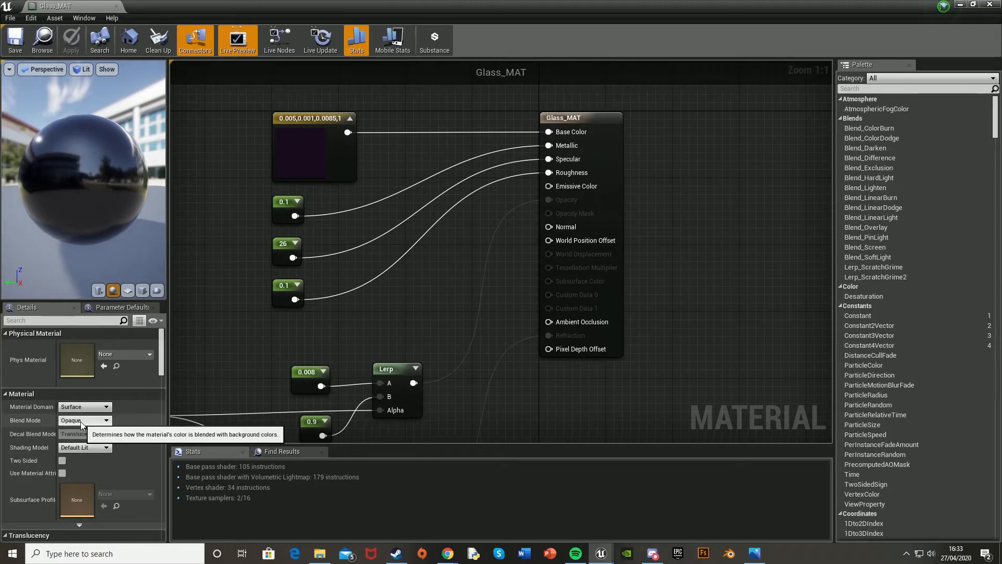
Step: Set Blend Mode Translucent and Lighting Mode Surface TranslucencyVolume, then save Glass_MAT
click(83, 419)
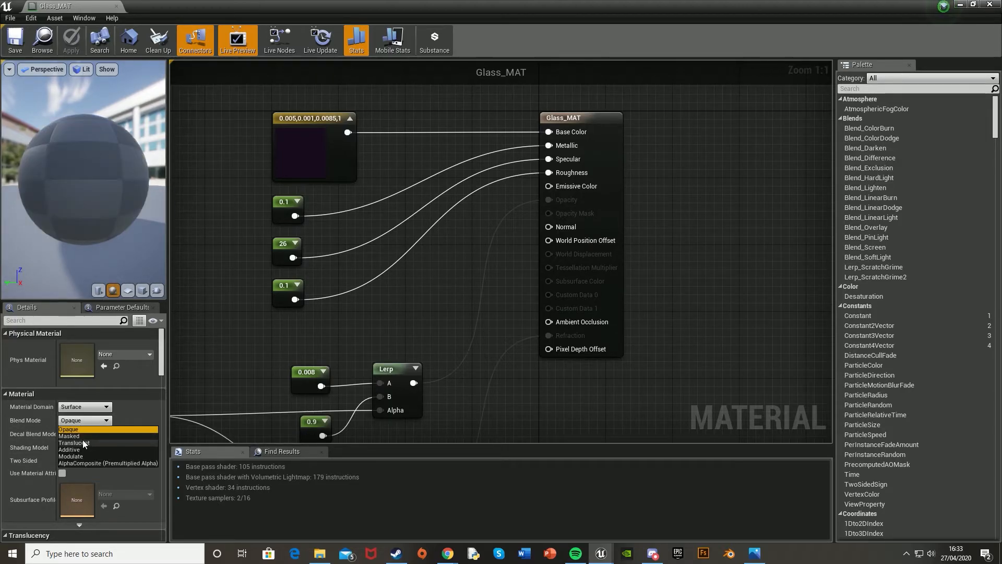
click(75, 443)
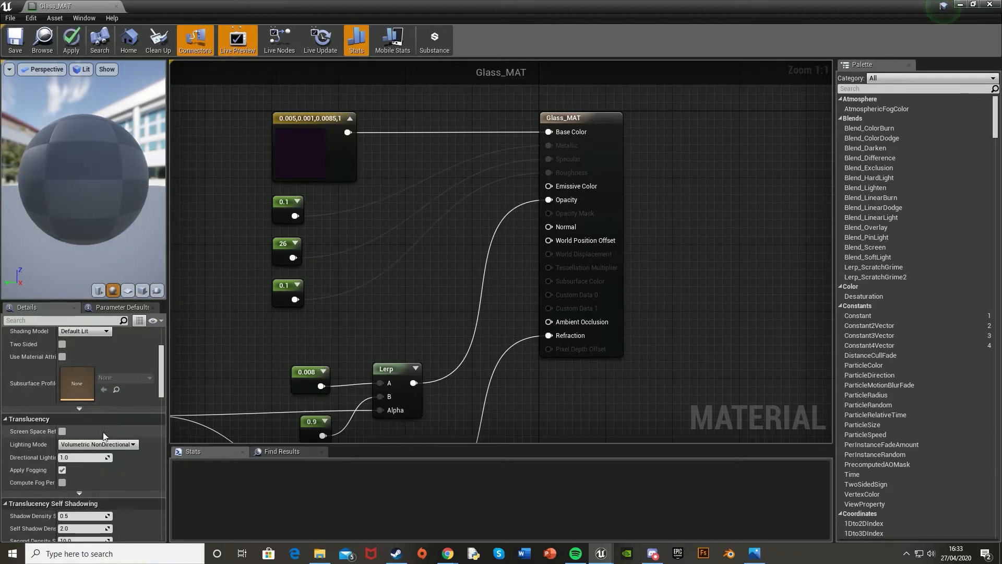
mouse_move(98, 426)
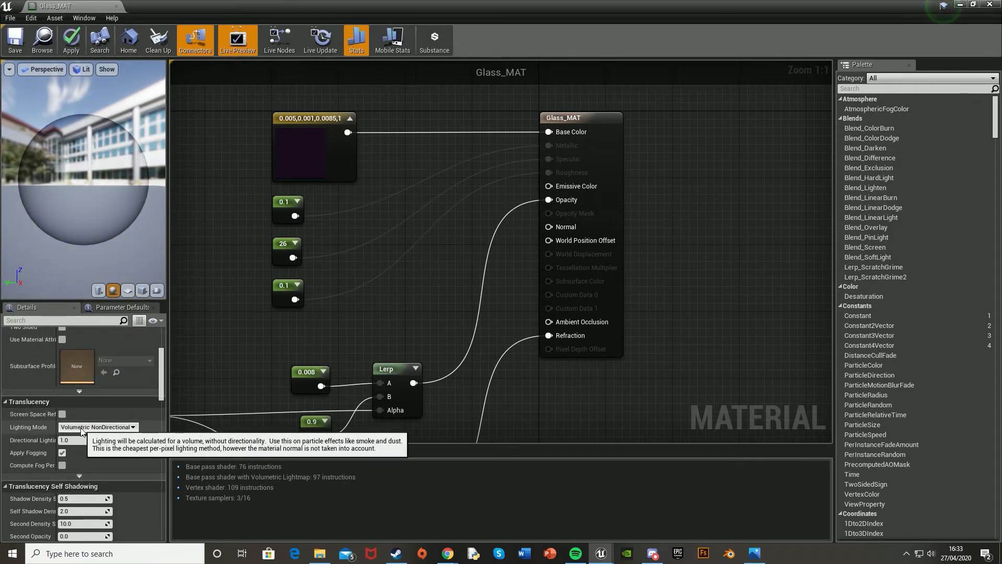
click(98, 426)
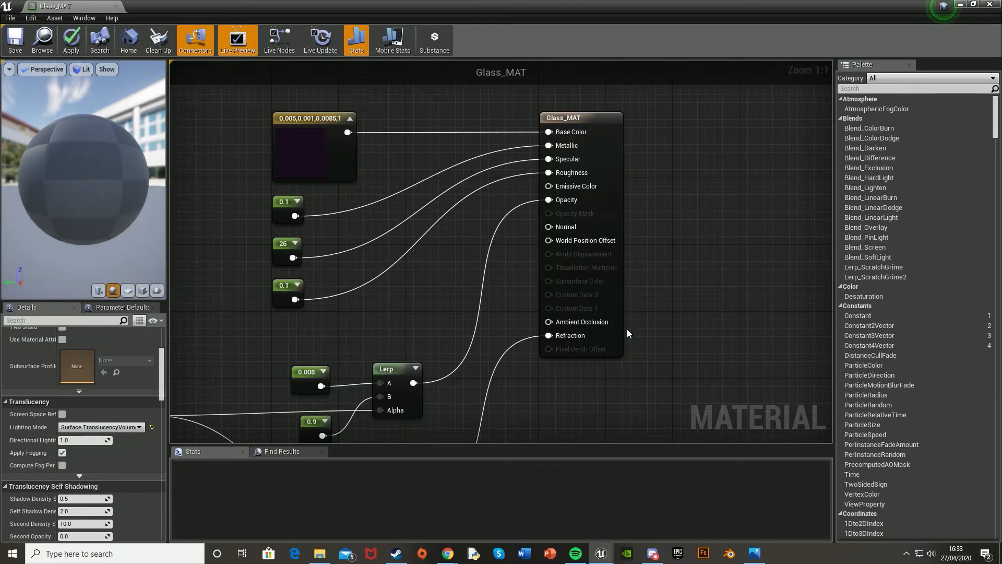
mouse_move(47, 145)
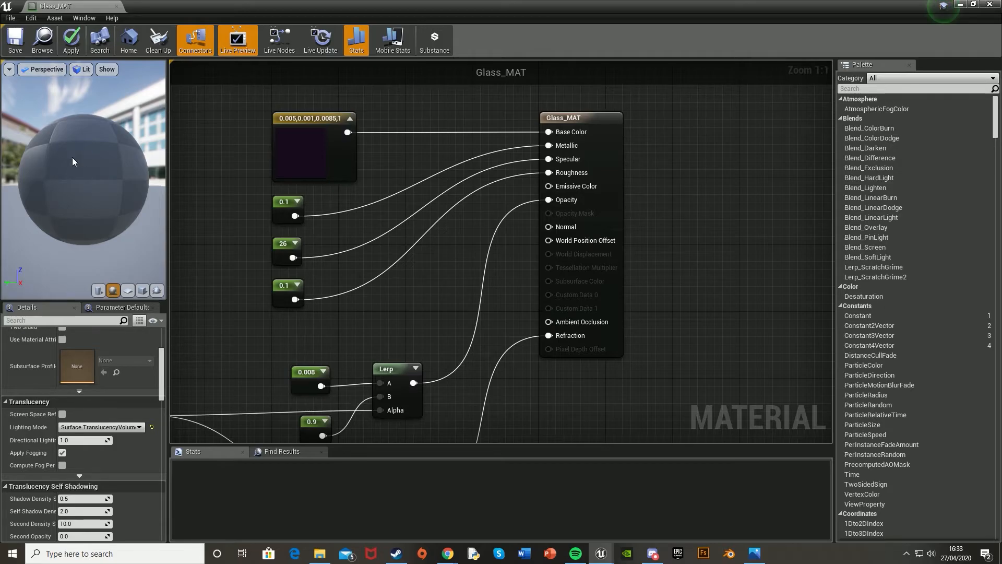
mouse_move(76, 156)
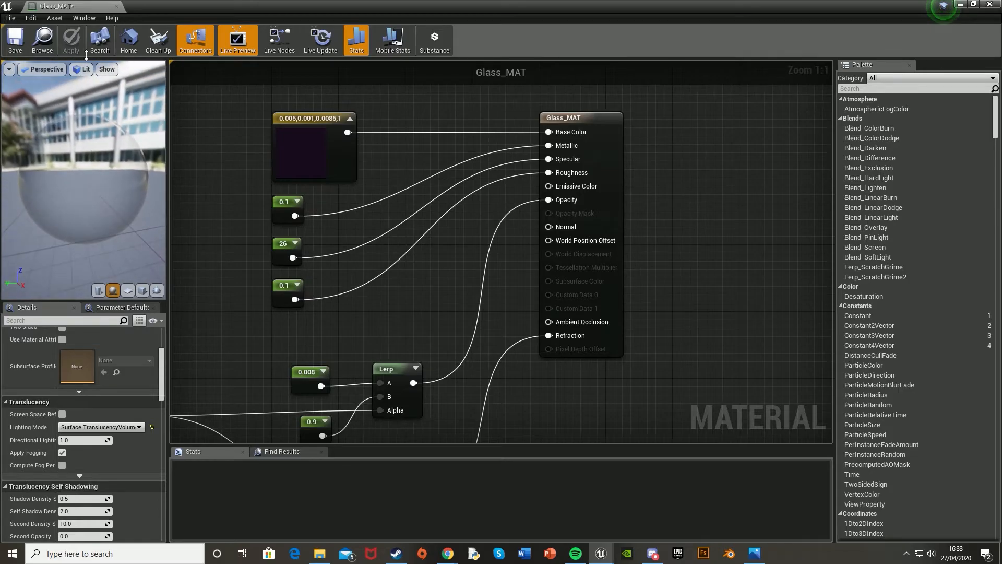
click(13, 41)
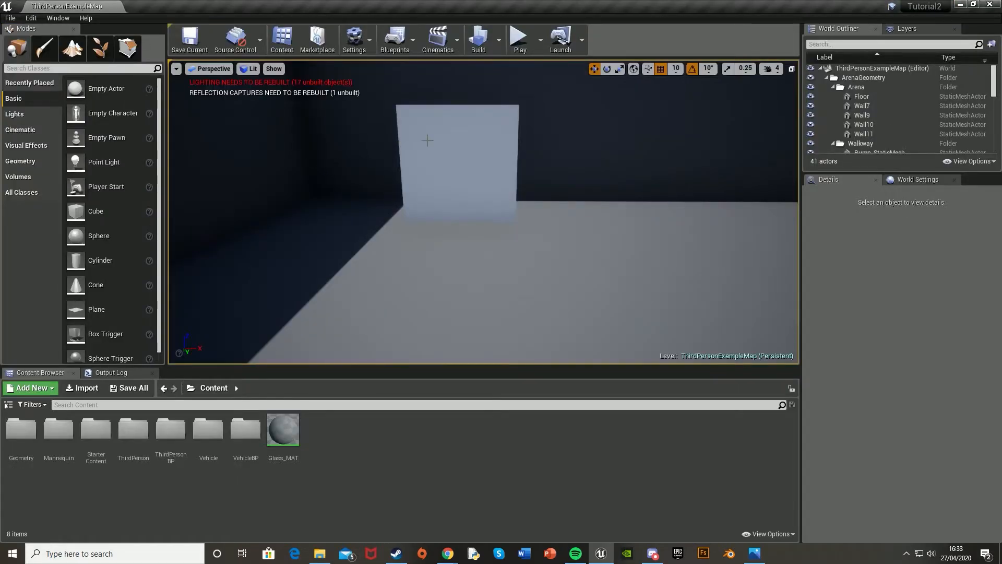
Step: Assign Glass_MAT to the selected plane's Element 0 material slot
click(457, 160)
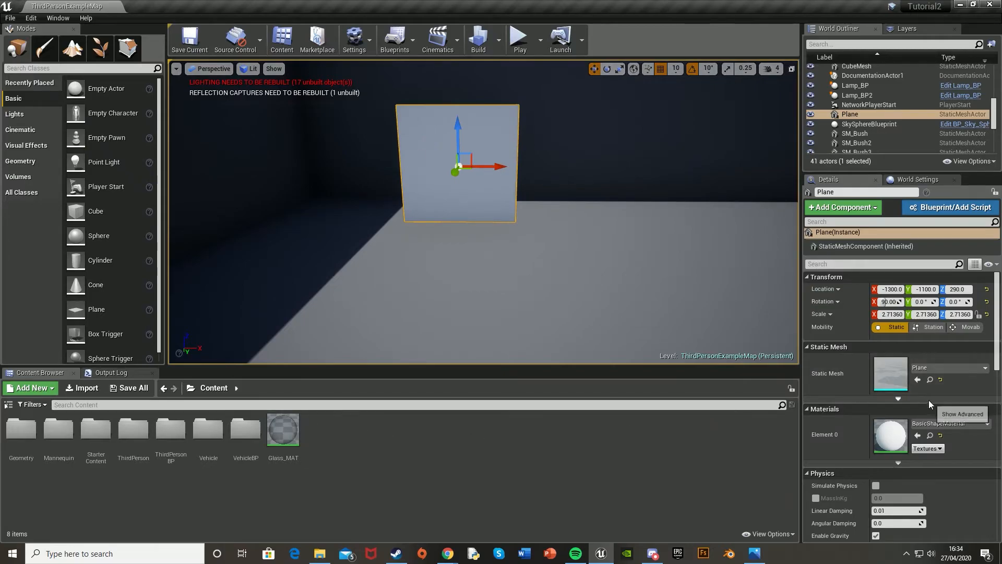
click(283, 428)
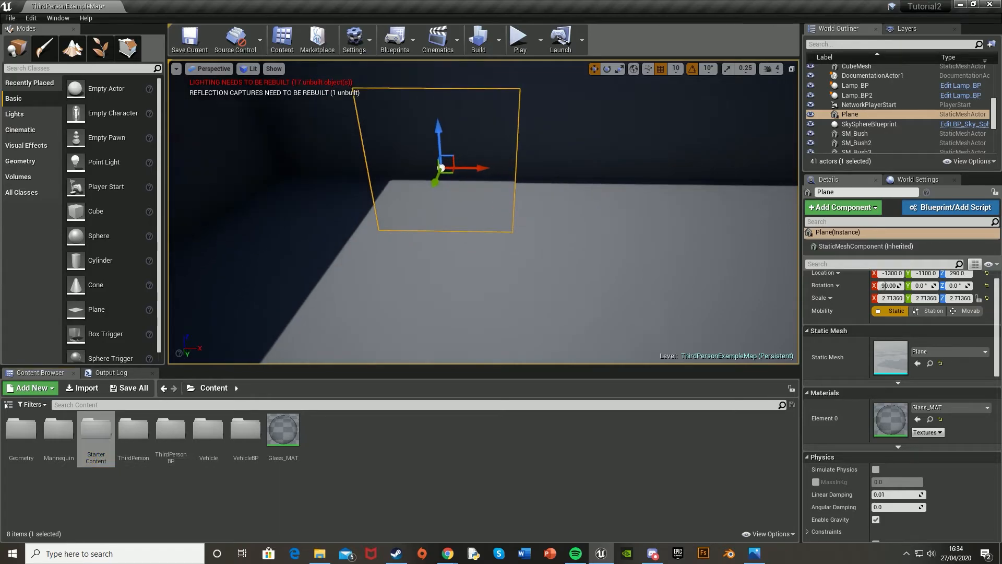
double_click(95, 430)
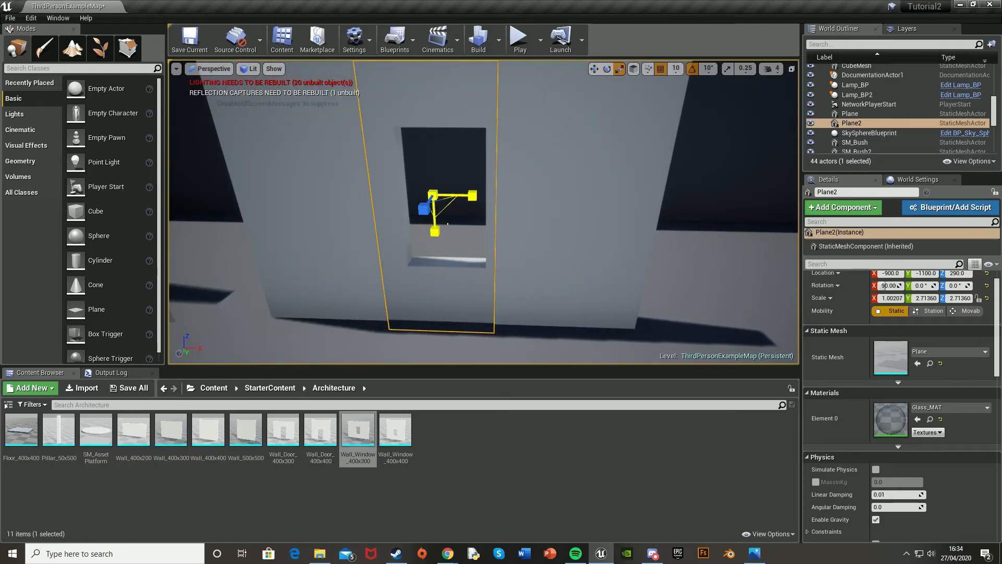
Step: Play the level to test the glass plane in the Wall_Window_400x300 opening
click(519, 39)
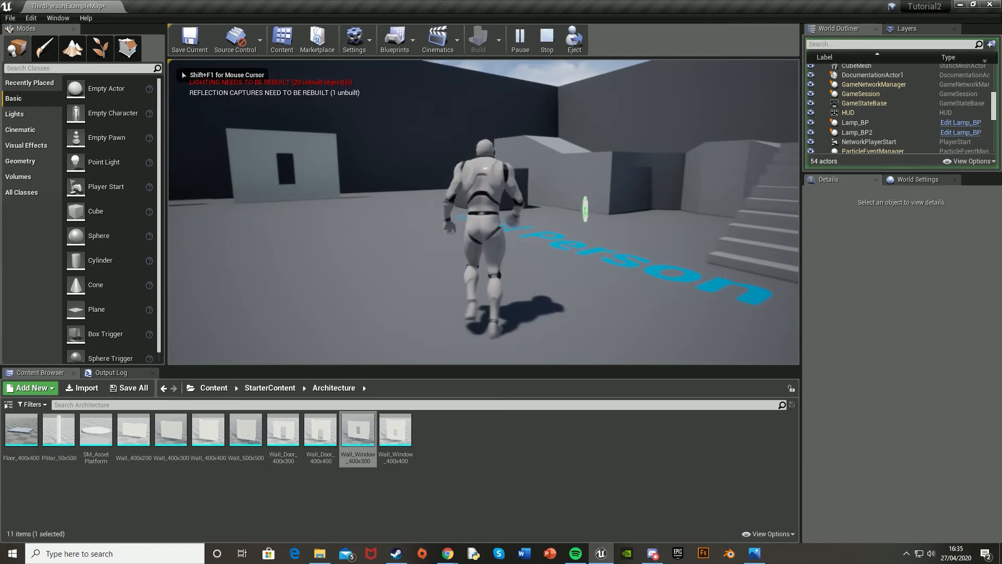